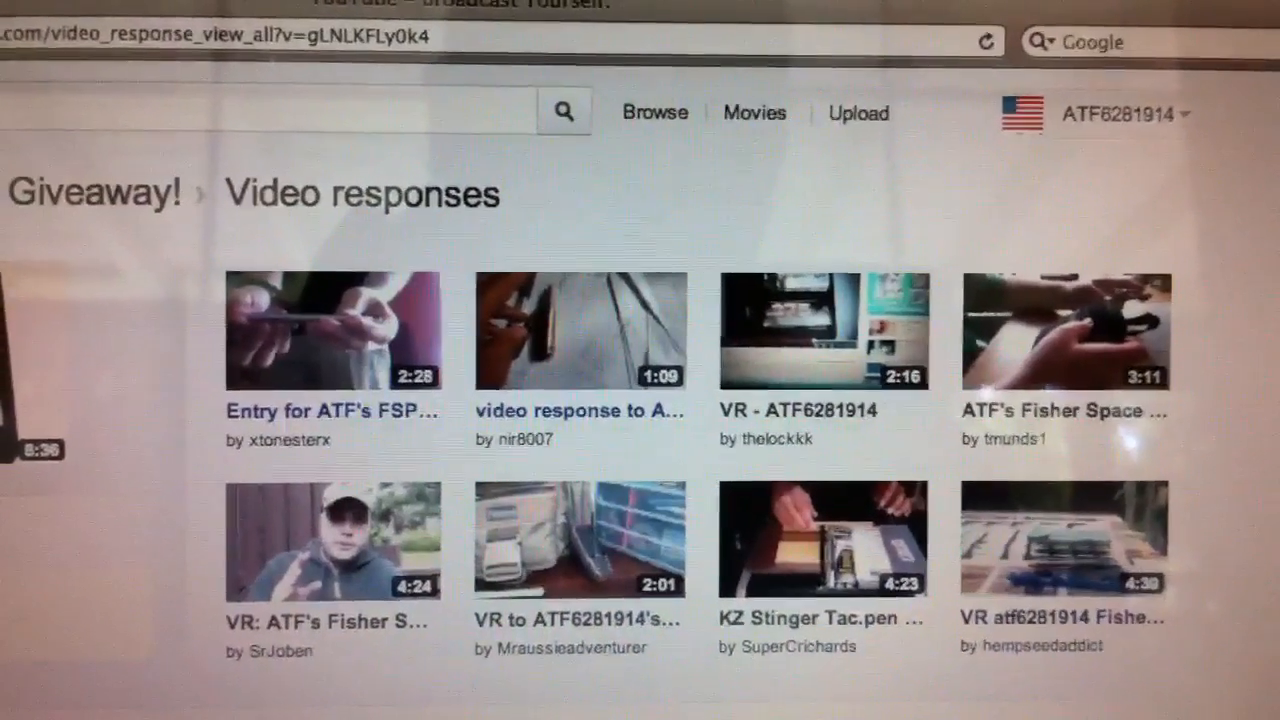
pyautogui.scroll(-3)
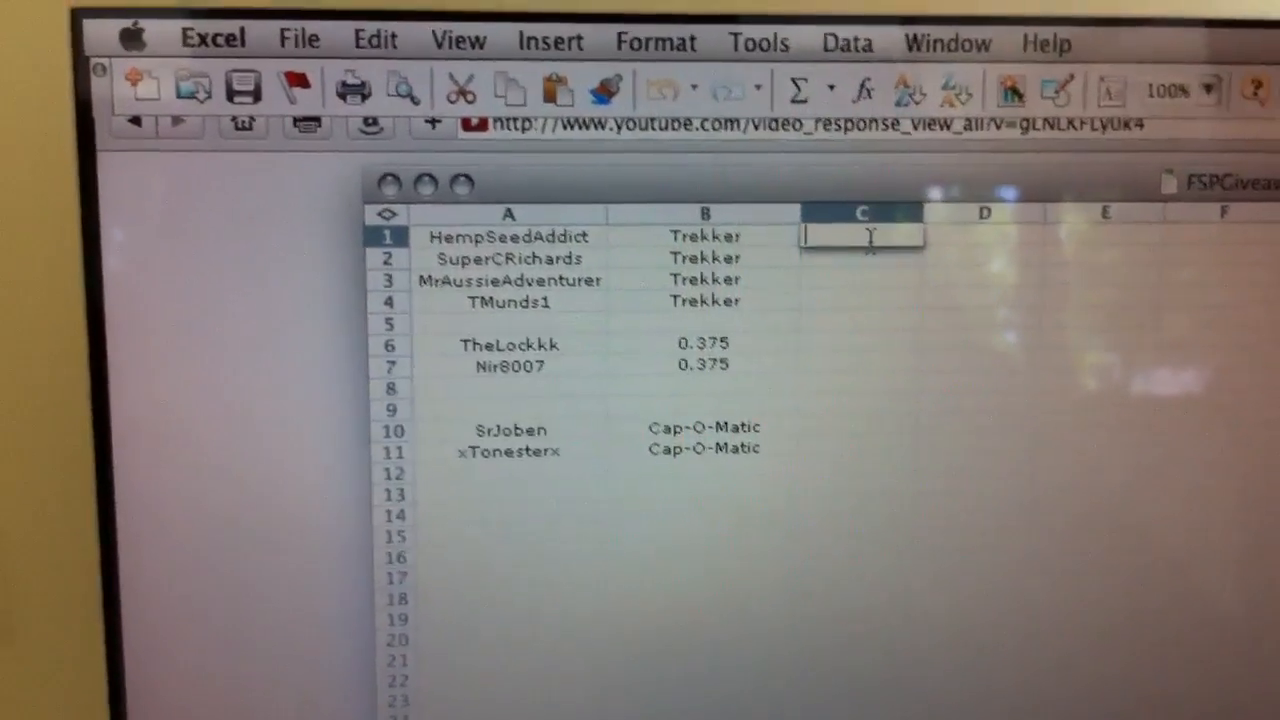
pyautogui.write('=')
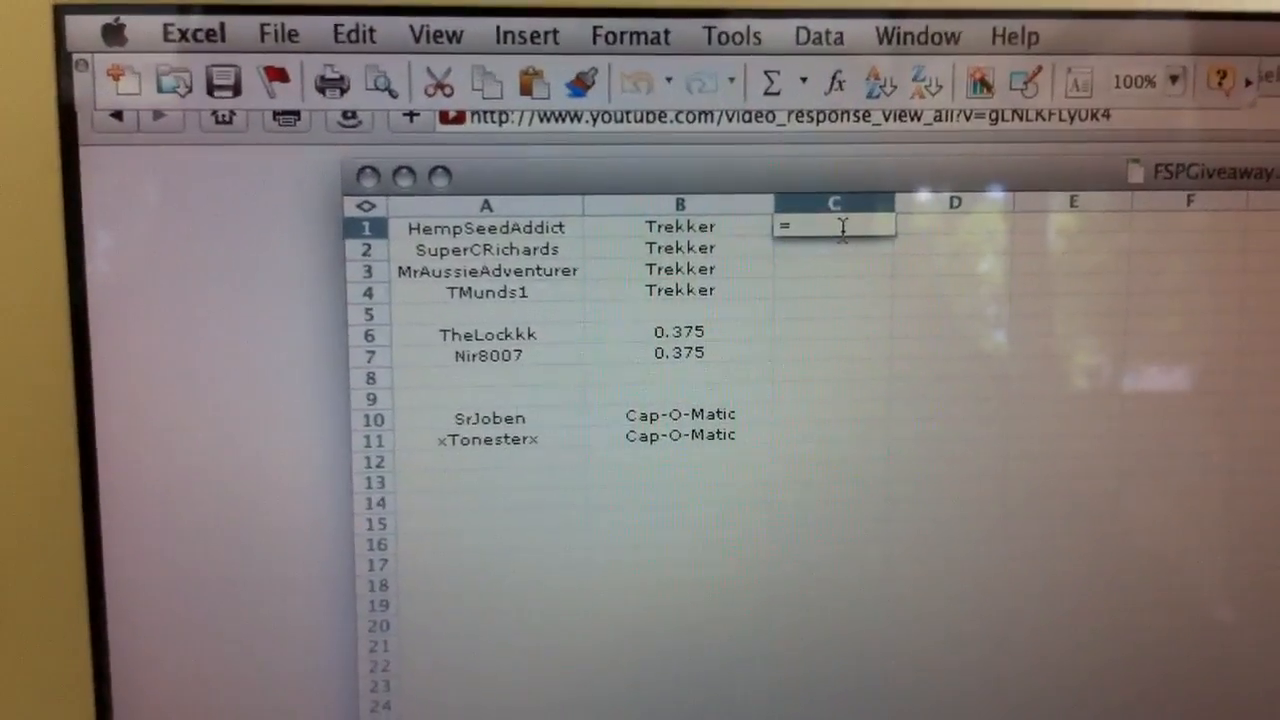
pyautogui.write('+C3')
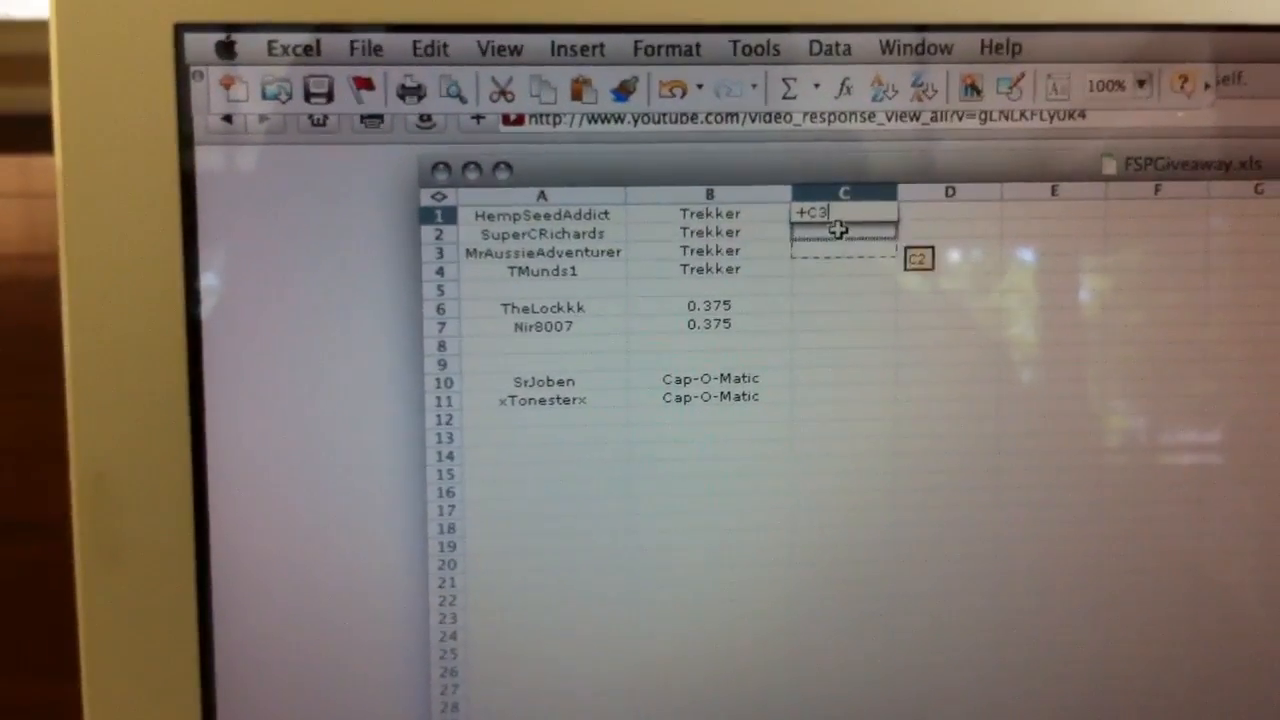
pyautogui.write('+C2+D6')
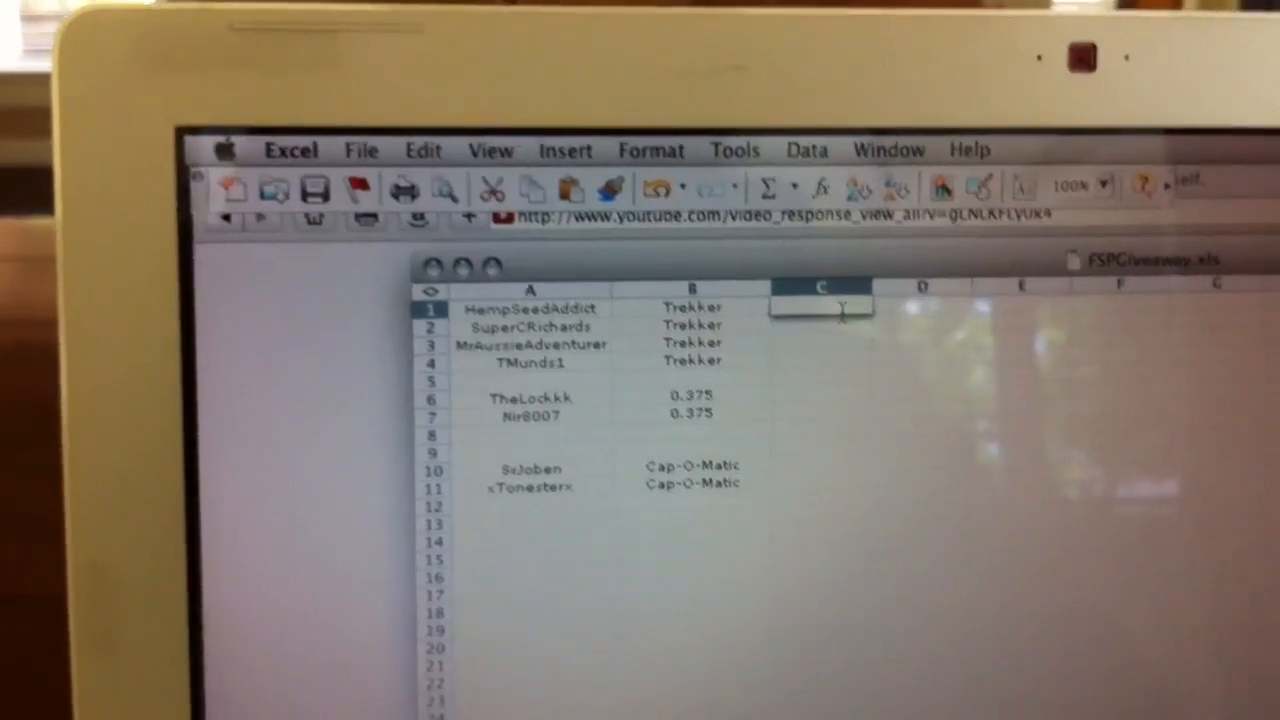
pyautogui.write('asdf')
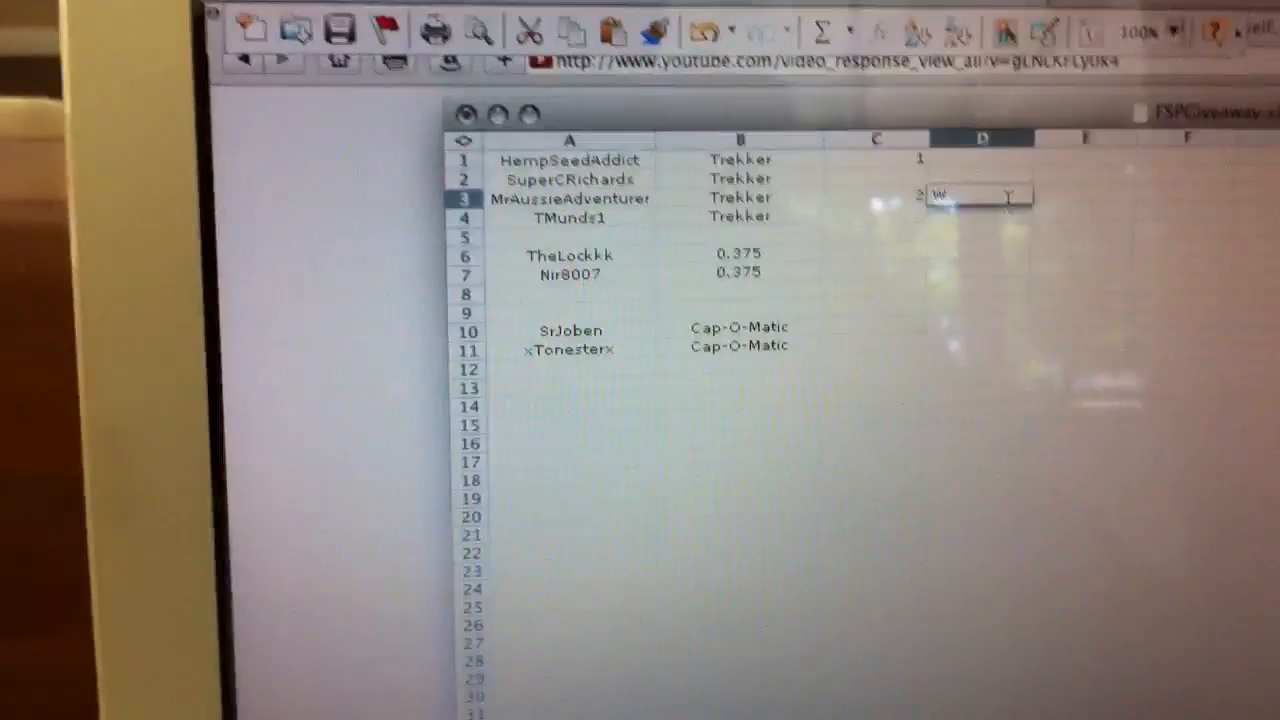
pyautogui.write('Winner!')
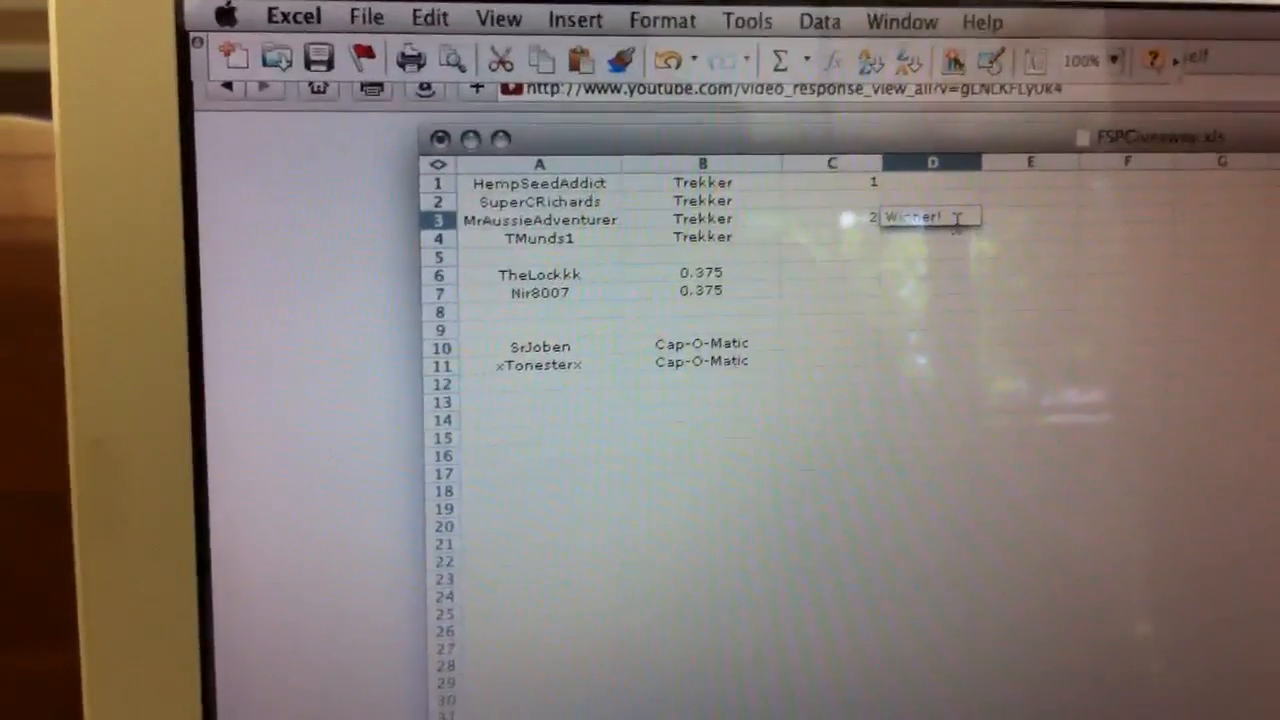